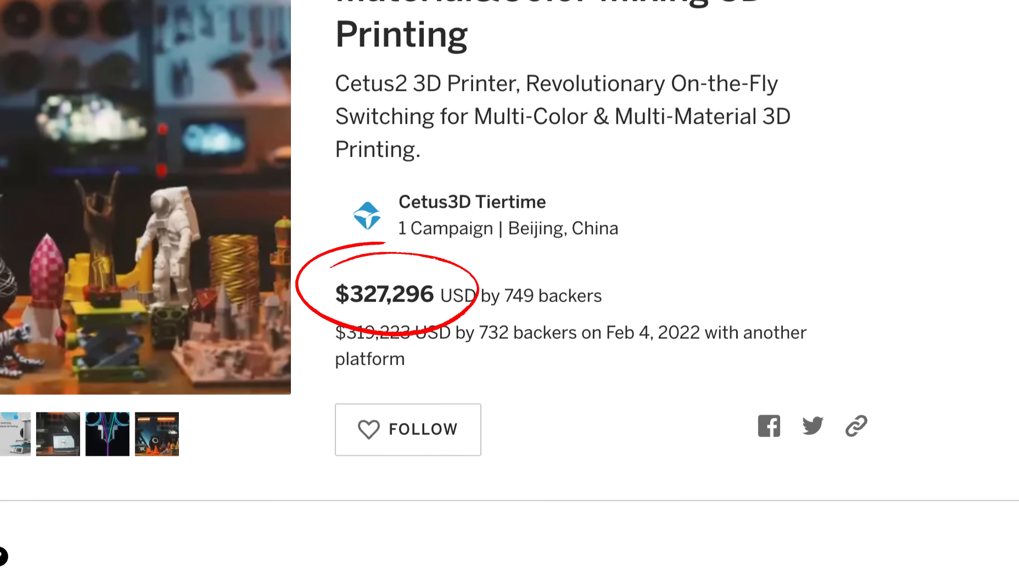
scroll("down", 3)
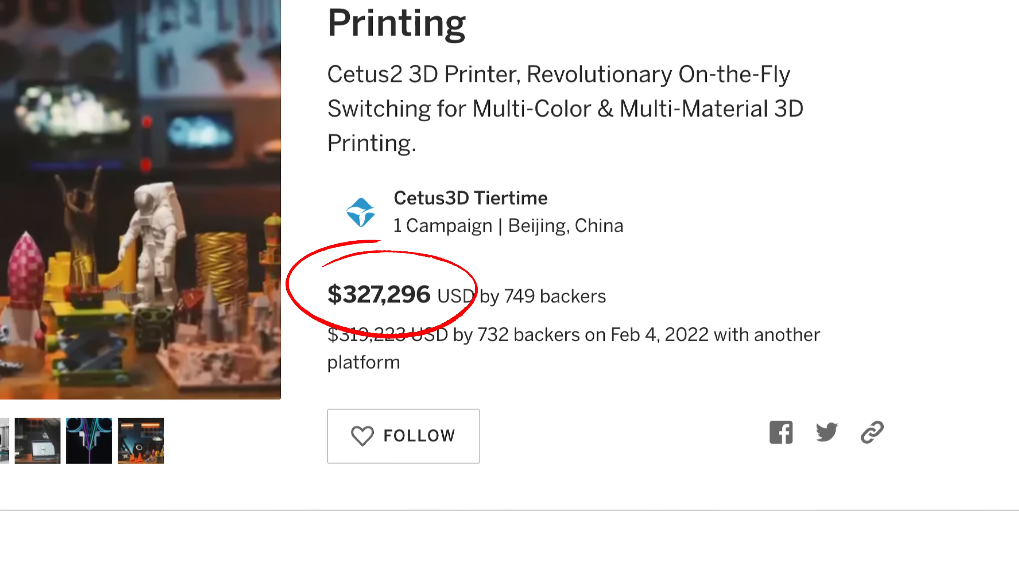
scroll("down", 3)
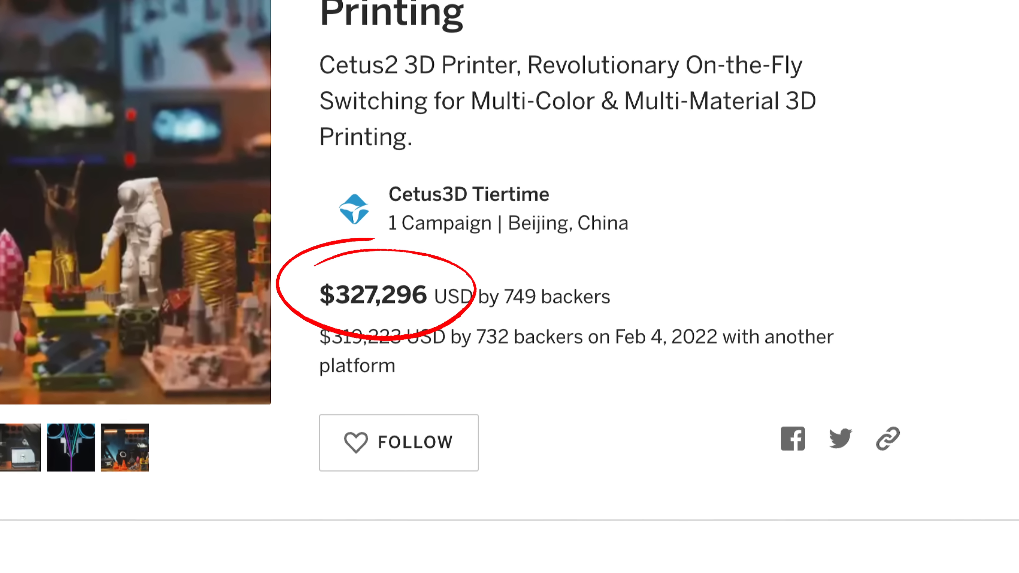